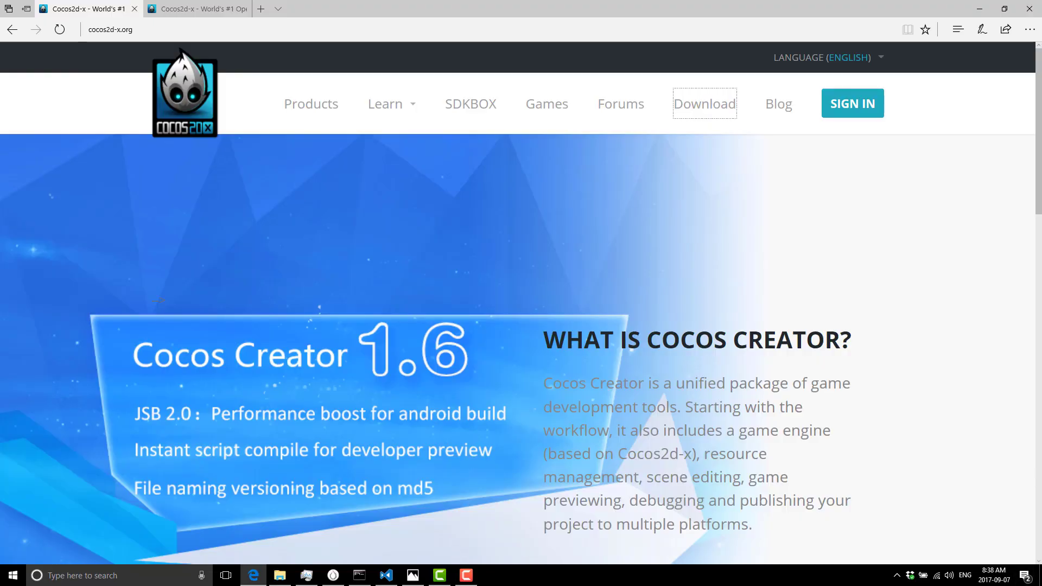
{"action": "mouse_move", "coordinate": [130, 358]}
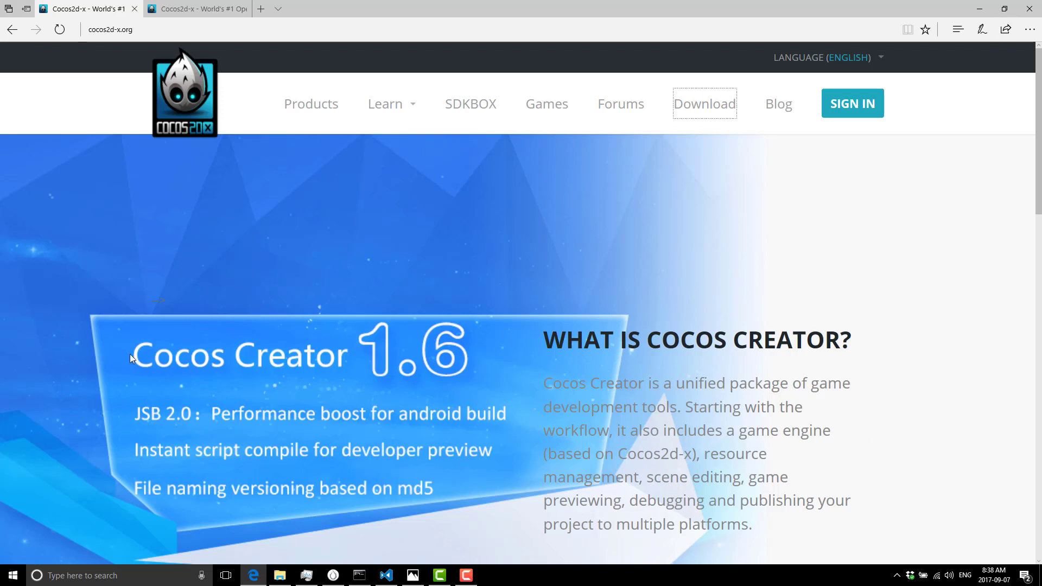
{"action": "mouse_move", "coordinate": [358, 358]}
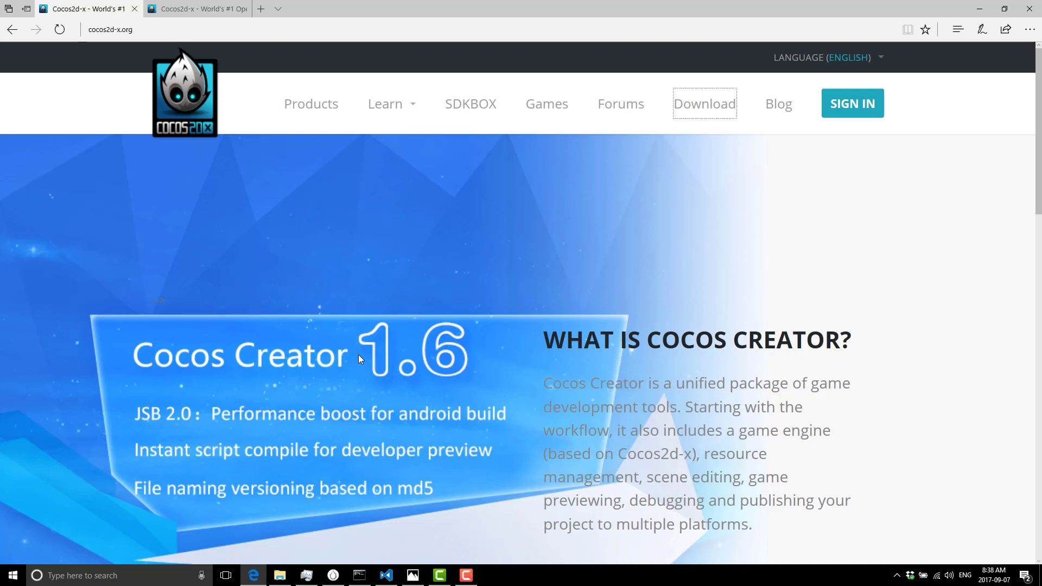
{"action": "mouse_move", "coordinate": [45, 8]}
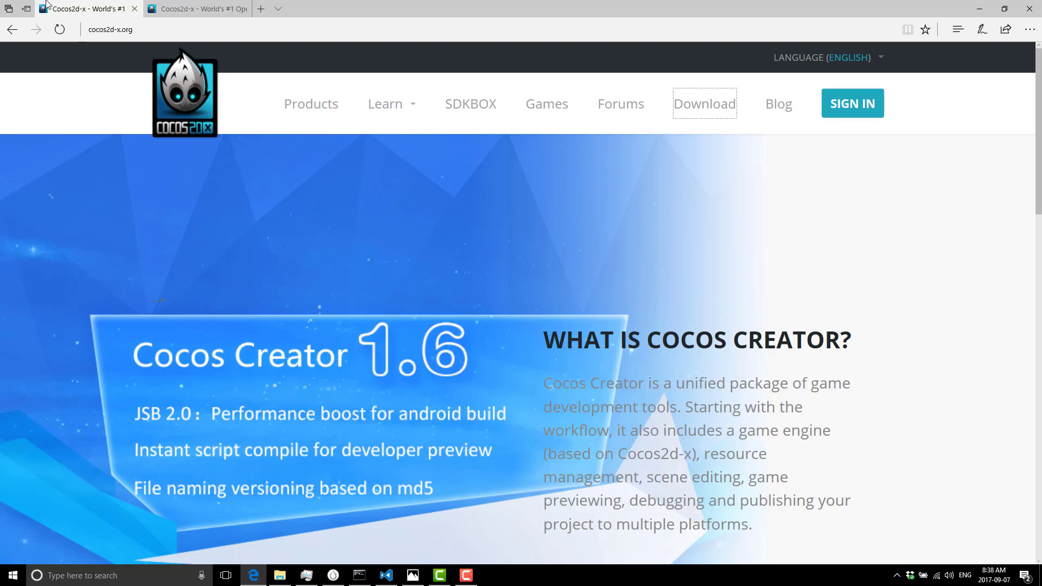
{"action": "mouse_move", "coordinate": [135, 46]}
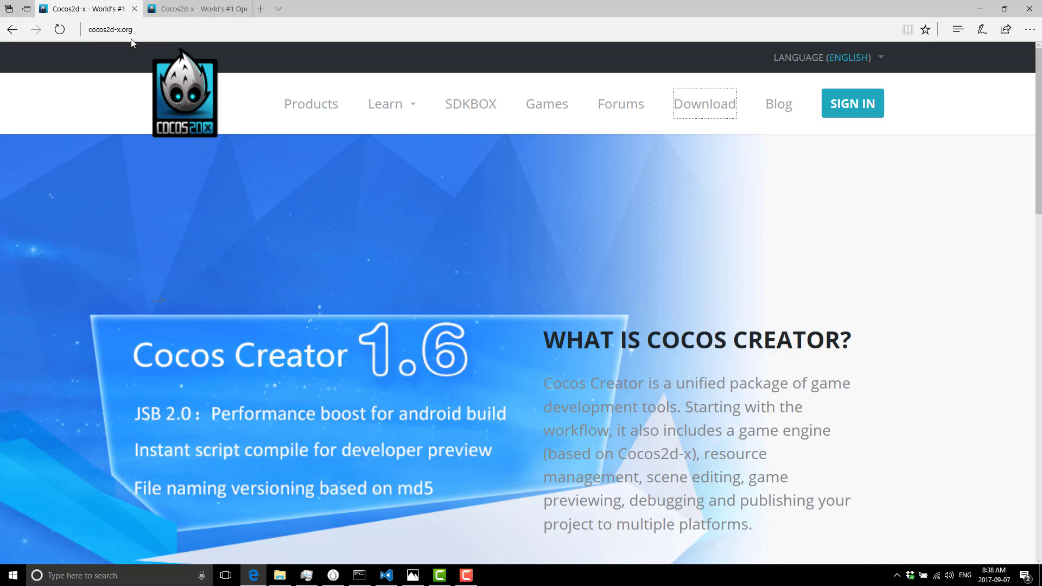
{"action": "mouse_move", "coordinate": [357, 406]}
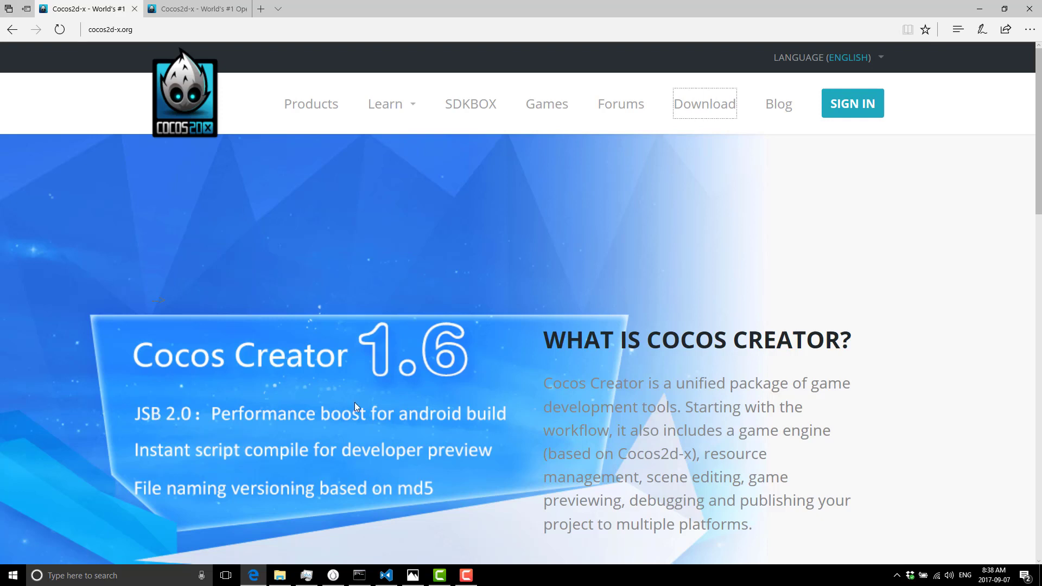
{"action": "mouse_move", "coordinate": [709, 112]}
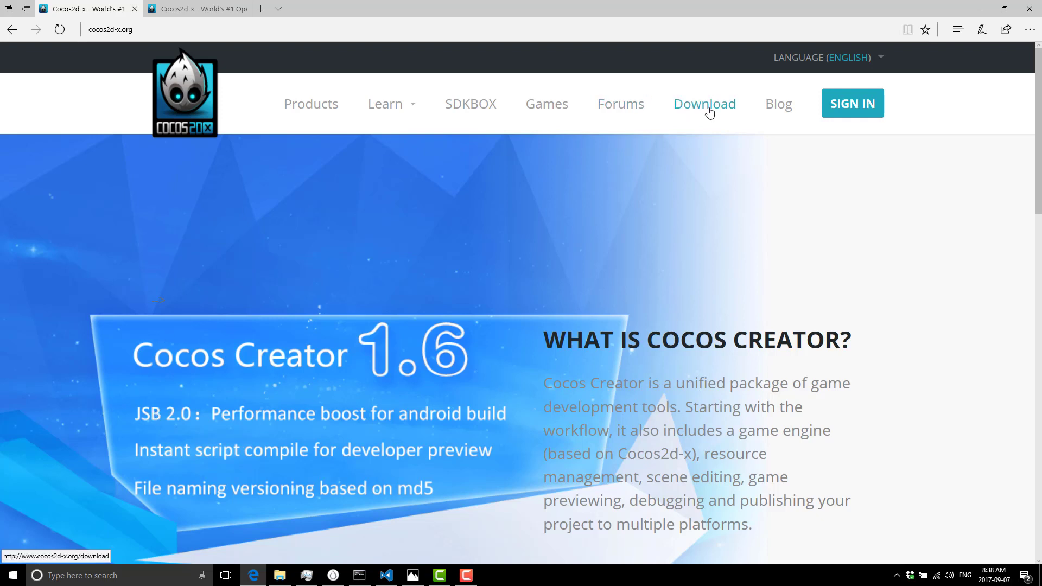
- Open the Cocos Creator product page on cocos2d-x.org from the Google results and browse it
{"action": "left_click", "coordinate": [704, 103]}
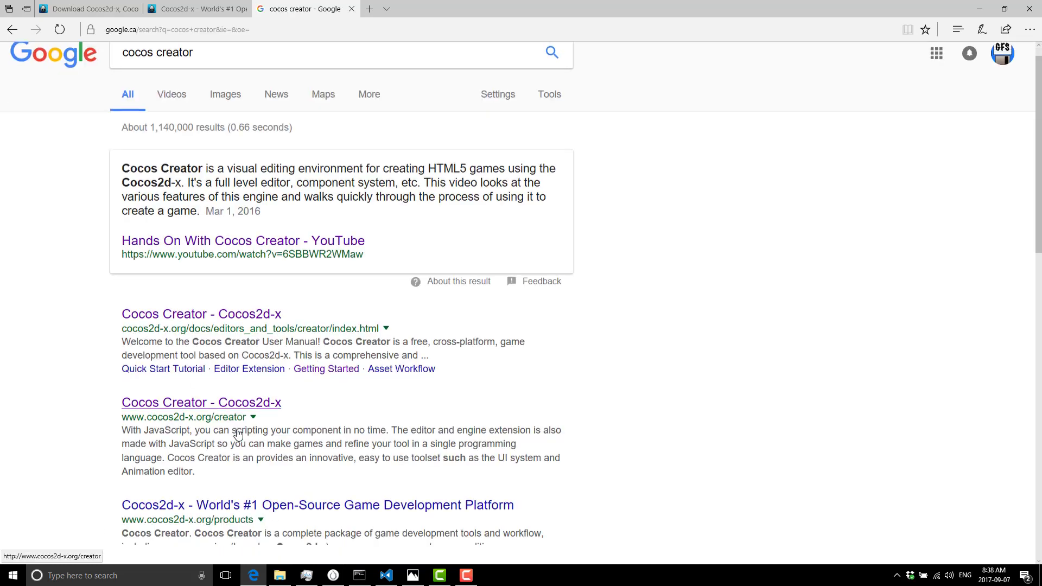
{"action": "scroll", "scroll_direction": "down", "scroll_amount": 3}
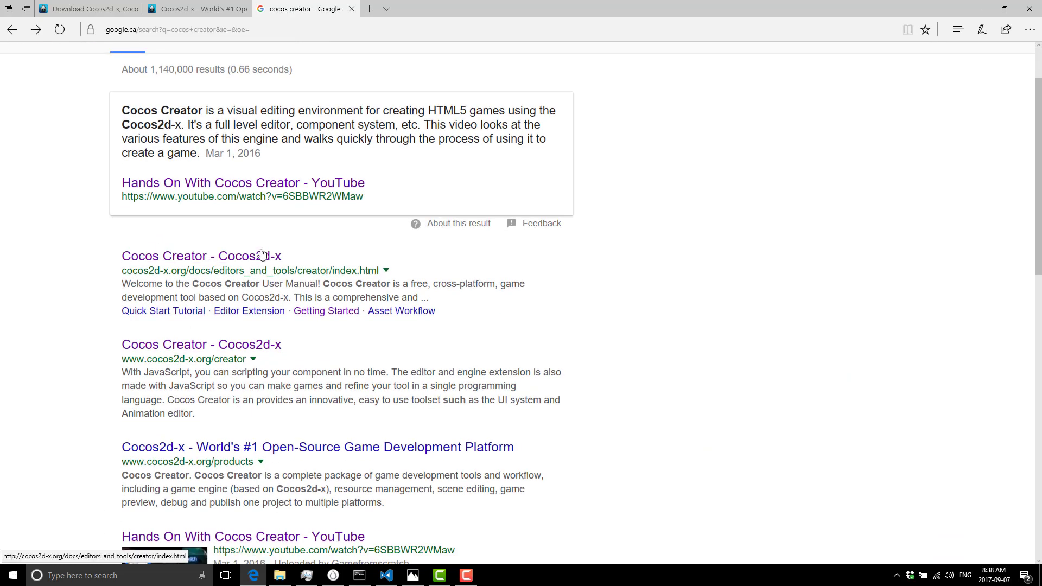
{"action": "mouse_move", "coordinate": [223, 327]}
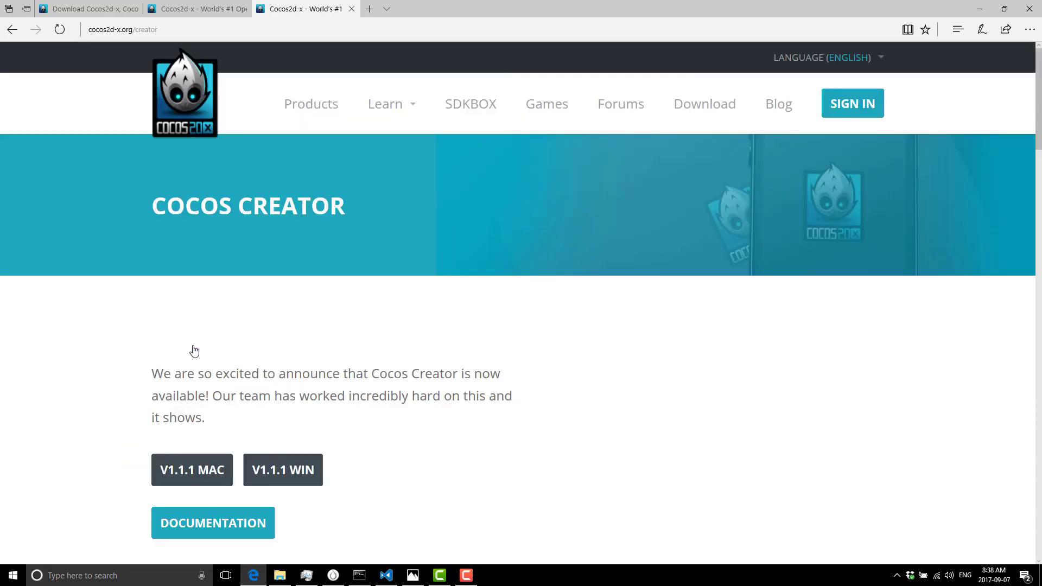
{"action": "mouse_move", "coordinate": [219, 477]}
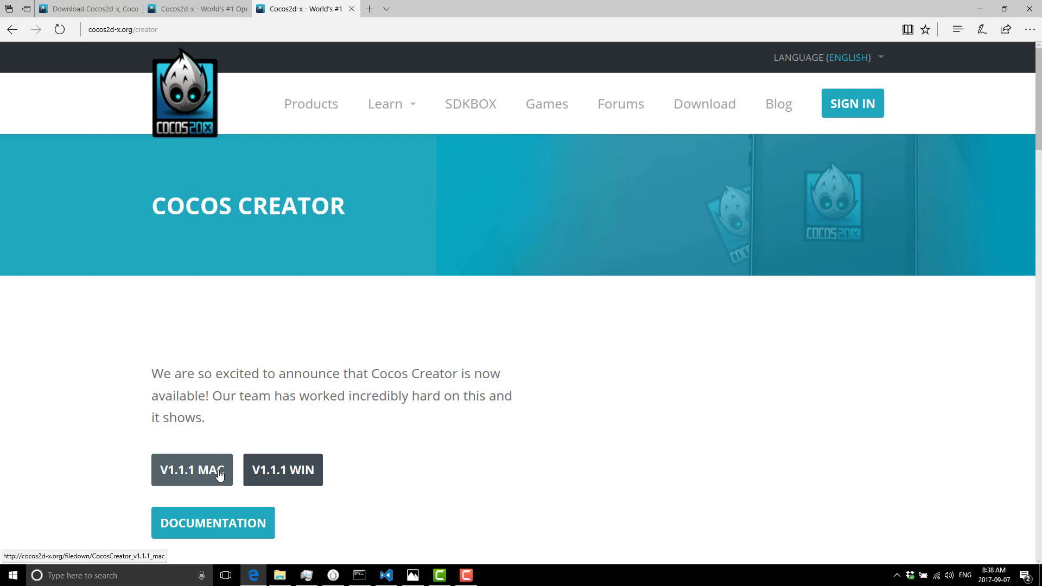
{"action": "mouse_move", "coordinate": [202, 473]}
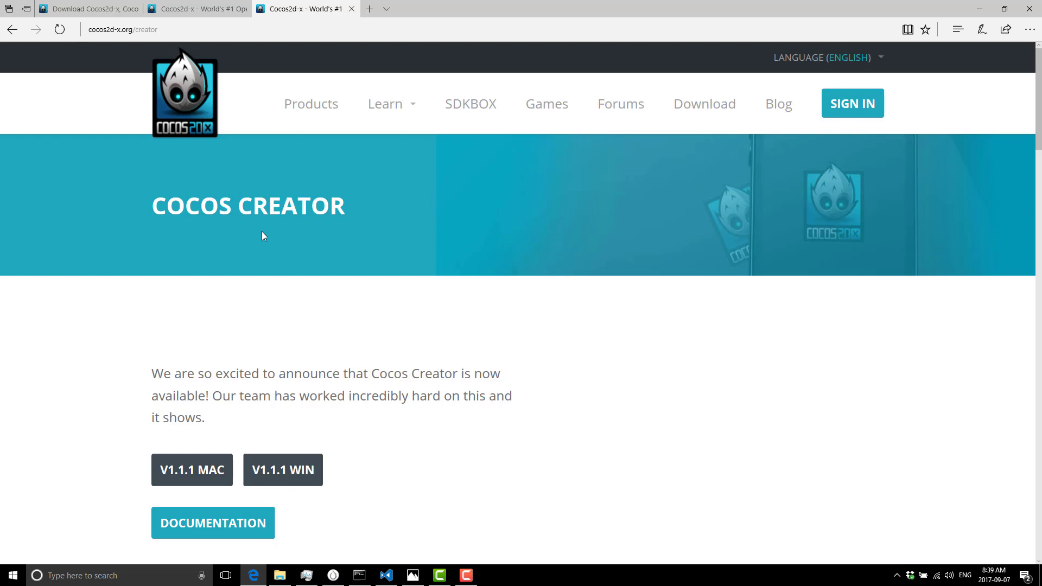
{"action": "mouse_move", "coordinate": [260, 234]}
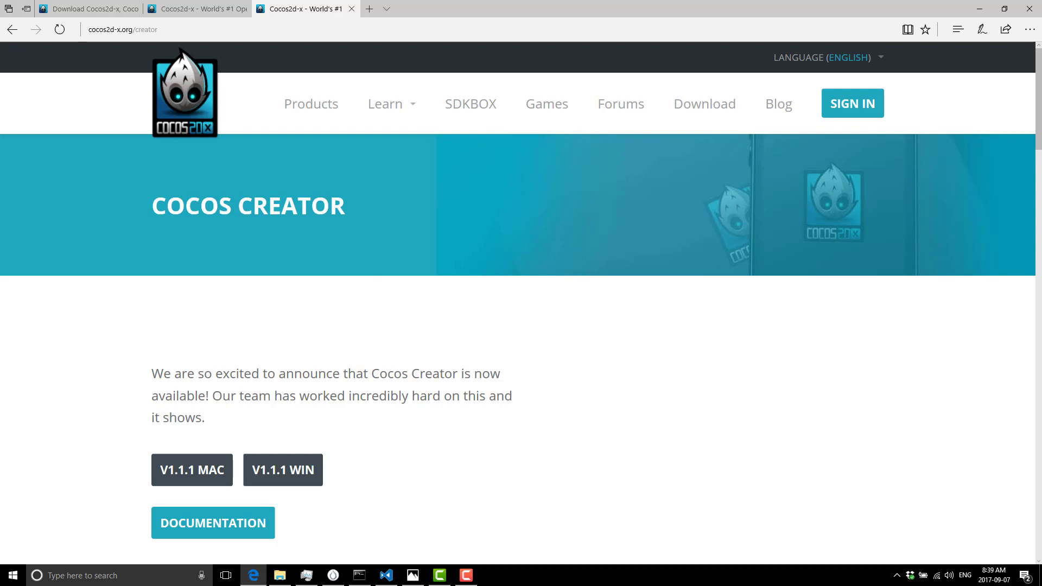
- Bring the Cocos Creator editor with the SpineBoy scene to the front from the taskbar
{"action": "left_click", "coordinate": [332, 575]}
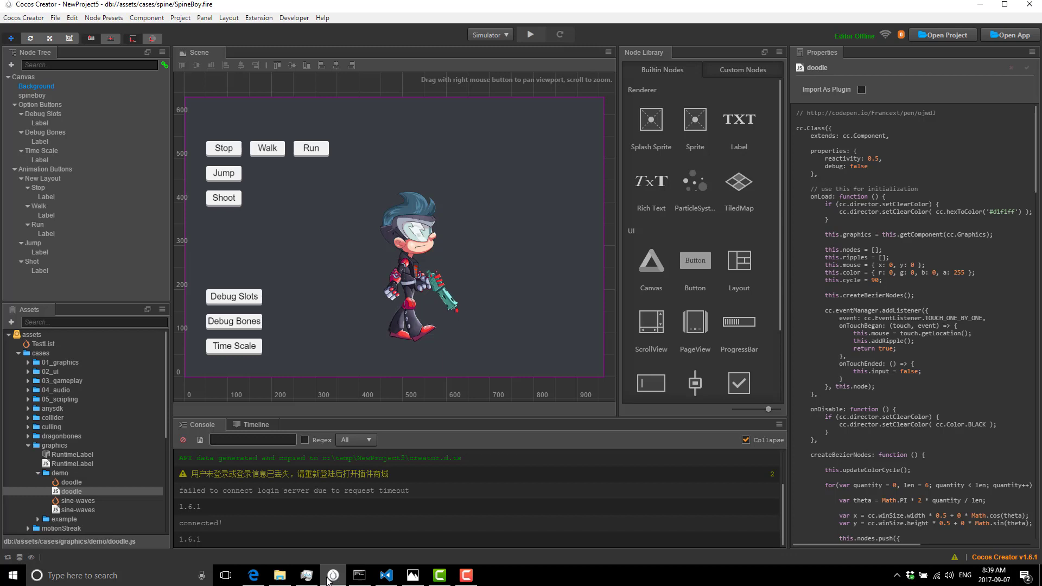
{"action": "mouse_move", "coordinate": [563, 534]}
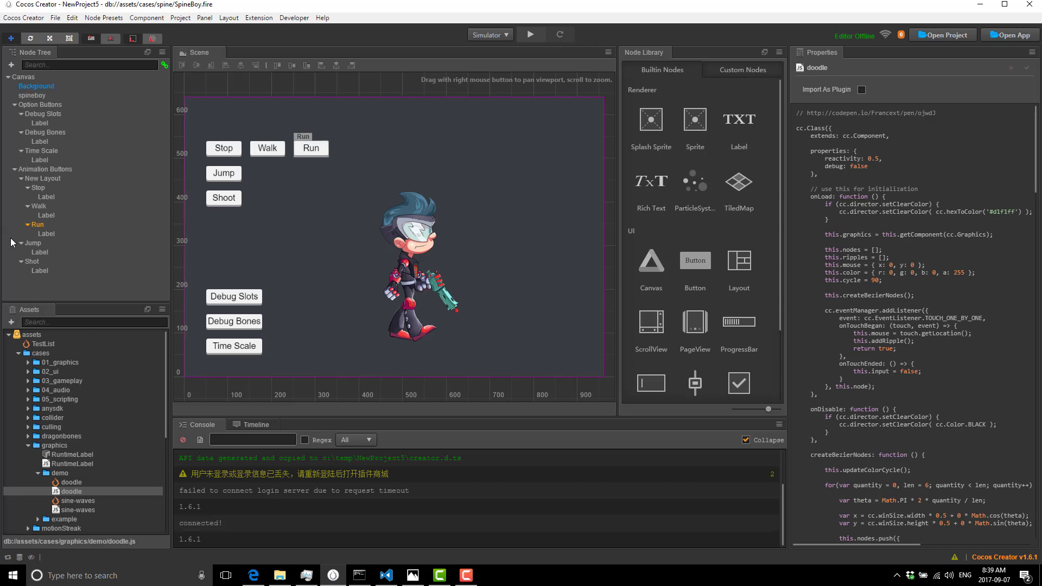
- Select the Background node to show its Sprite and Widget properties
{"action": "left_click", "coordinate": [10, 321]}
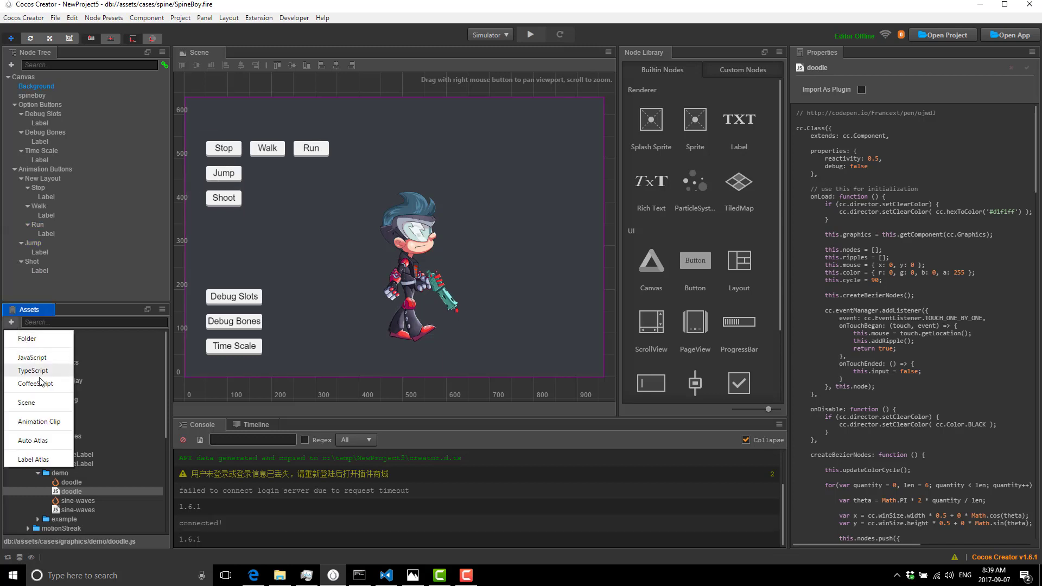
{"action": "mouse_move", "coordinate": [51, 372]}
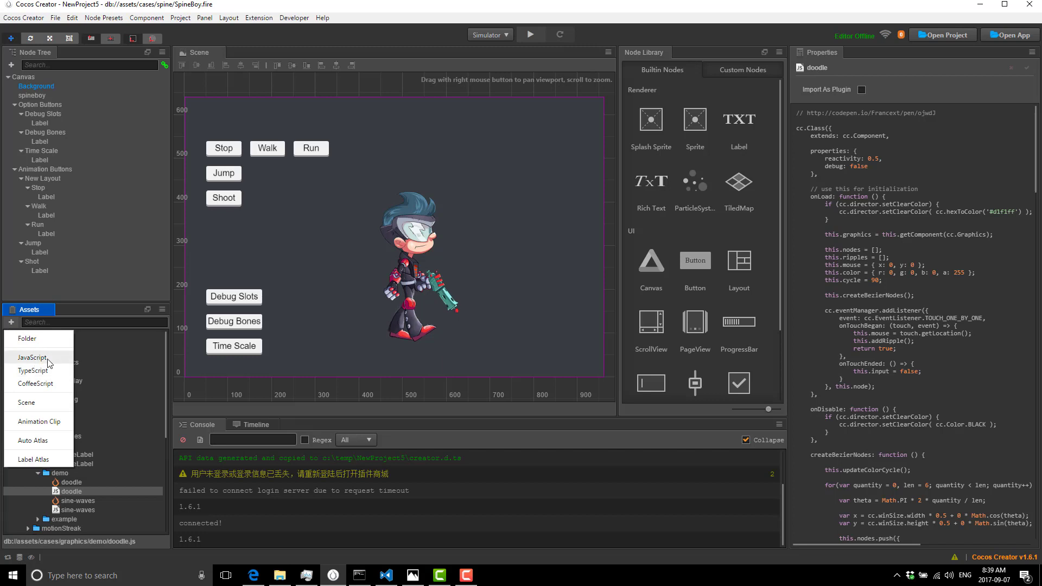
{"action": "mouse_move", "coordinate": [45, 386]}
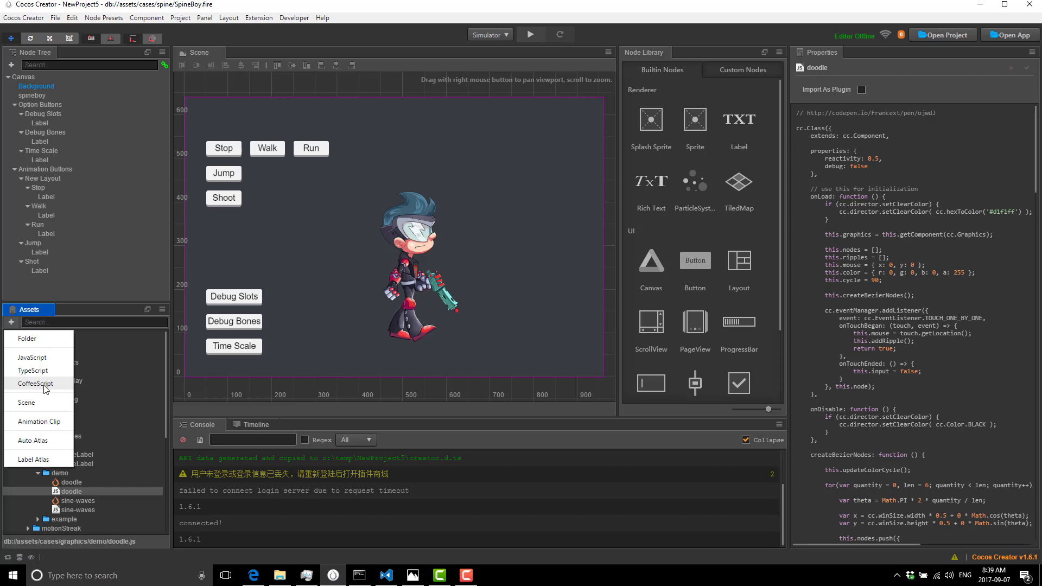
{"action": "mouse_move", "coordinate": [473, 371]}
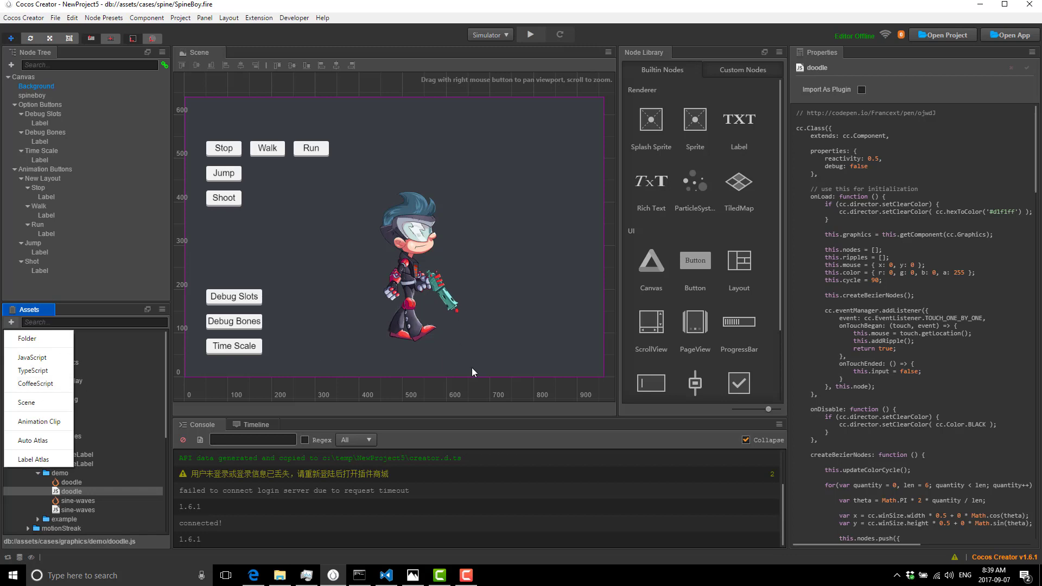
{"action": "left_click", "coordinate": [35, 86]}
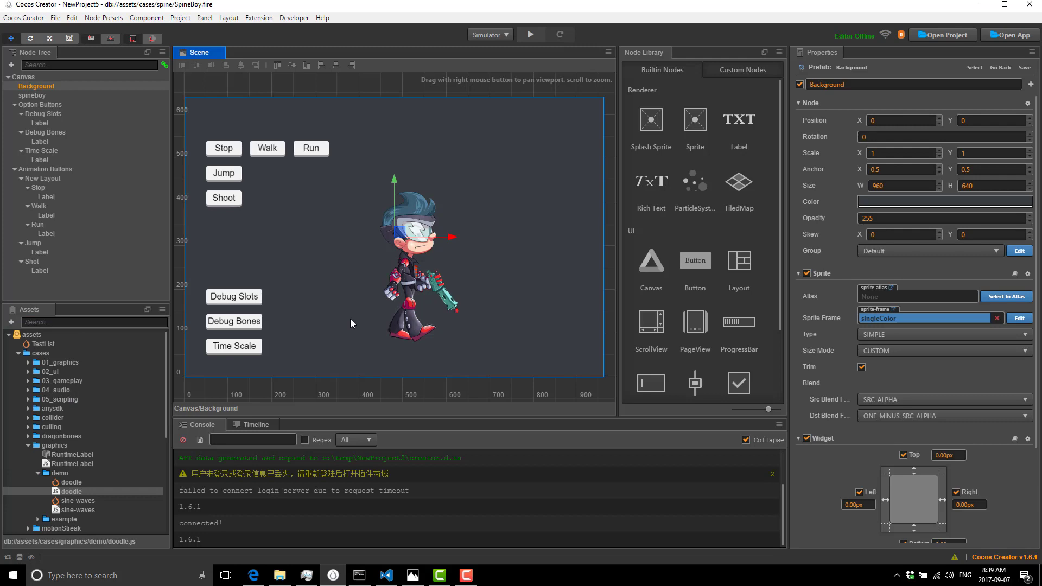
{"action": "mouse_move", "coordinate": [35, 473]}
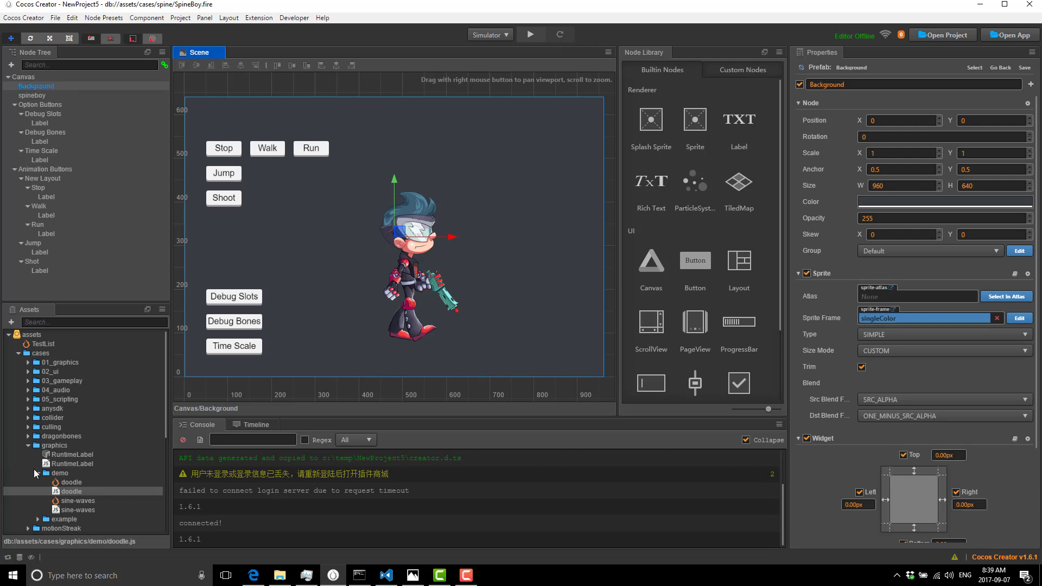
- View the doodle.js script's code and dismiss the Windows Script Host compilation error
{"action": "left_click", "coordinate": [72, 492]}
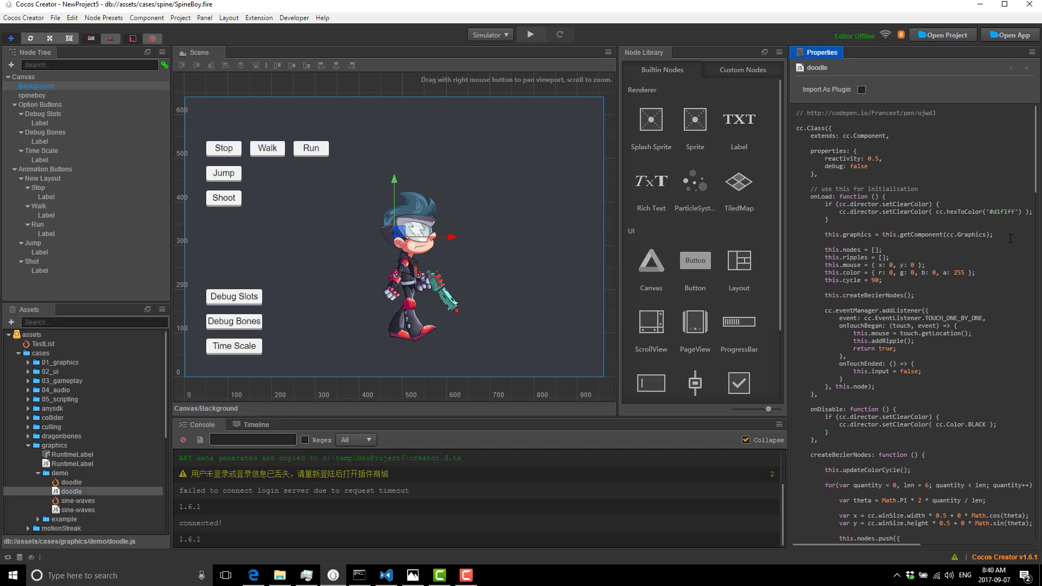
{"action": "mouse_move", "coordinate": [903, 249]}
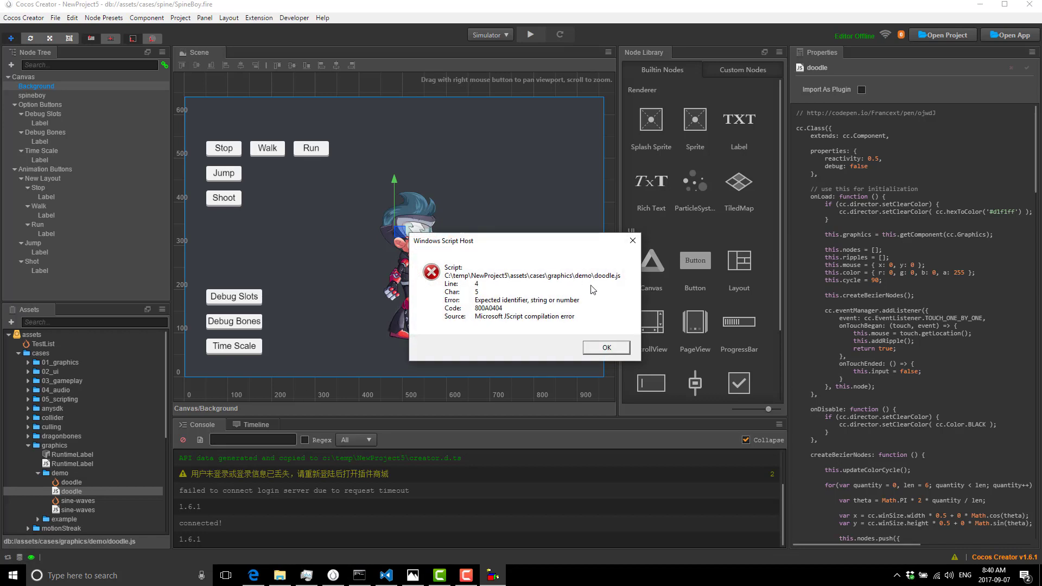
{"action": "left_click", "coordinate": [606, 348]}
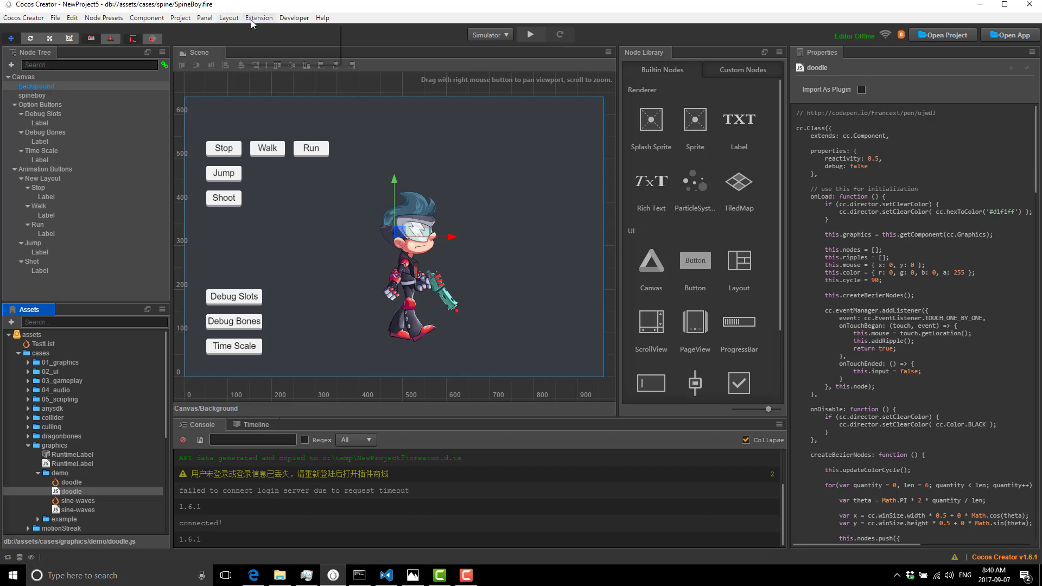
{"action": "left_click", "coordinate": [258, 18]}
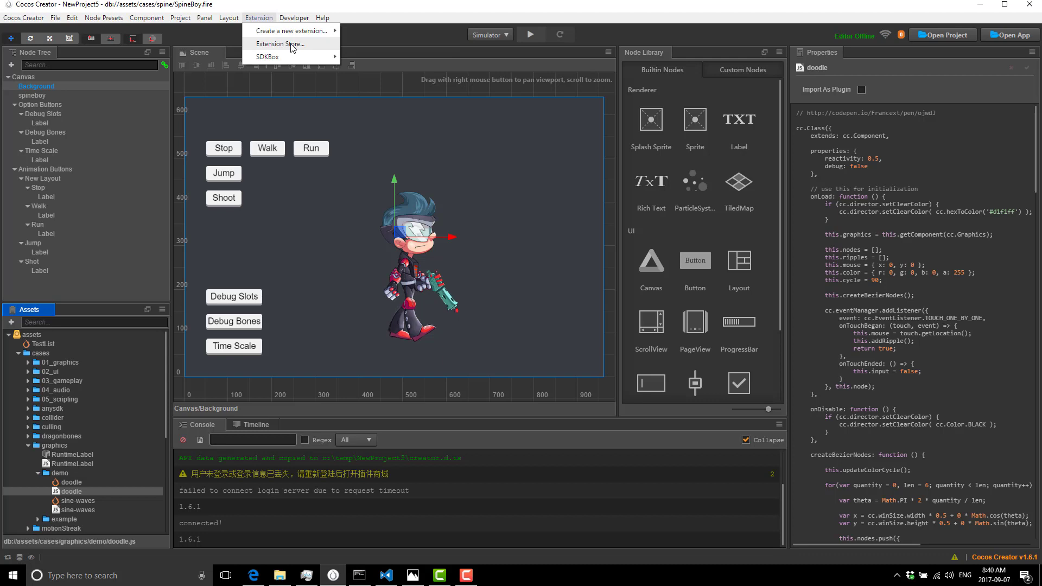
{"action": "mouse_move", "coordinate": [281, 56]}
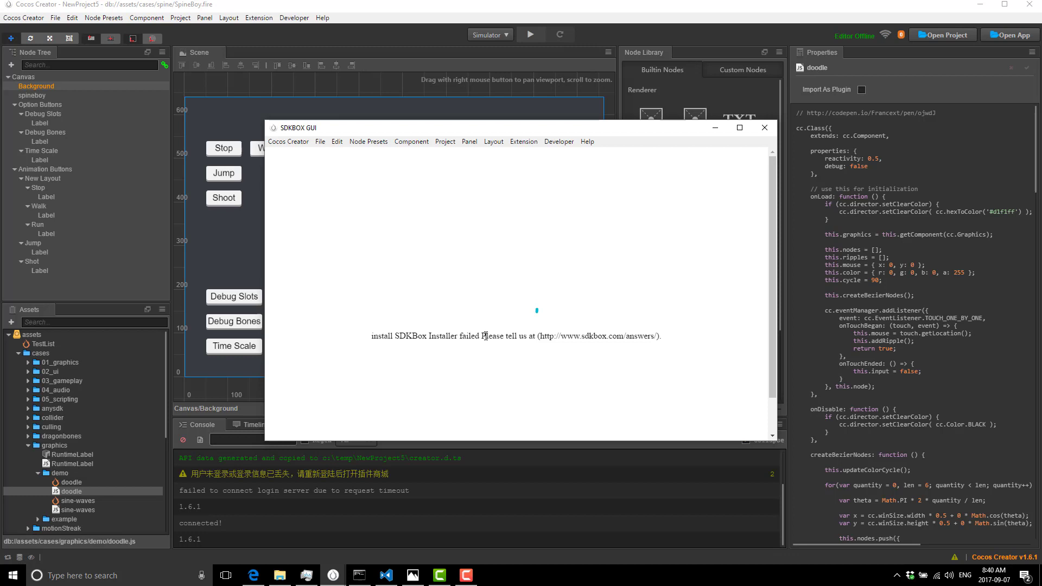
{"action": "left_click", "coordinate": [764, 128]}
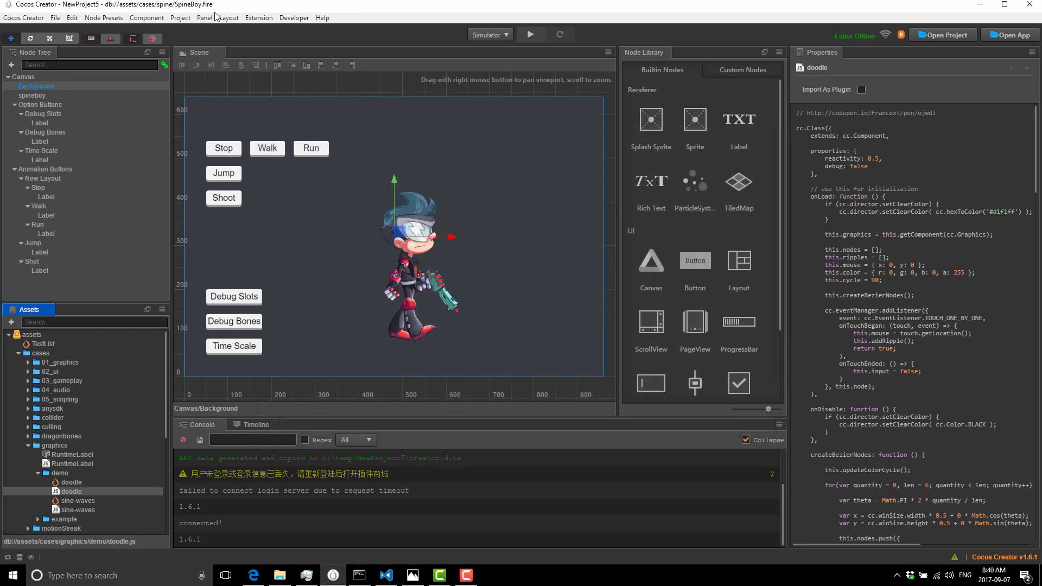
{"action": "mouse_move", "coordinate": [270, 43]}
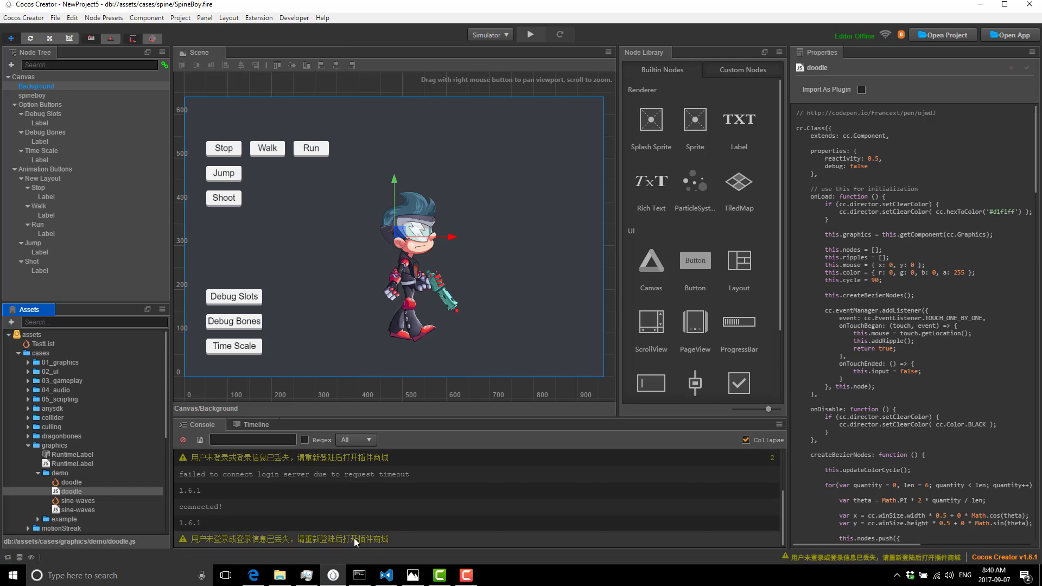
{"action": "mouse_move", "coordinate": [420, 545]}
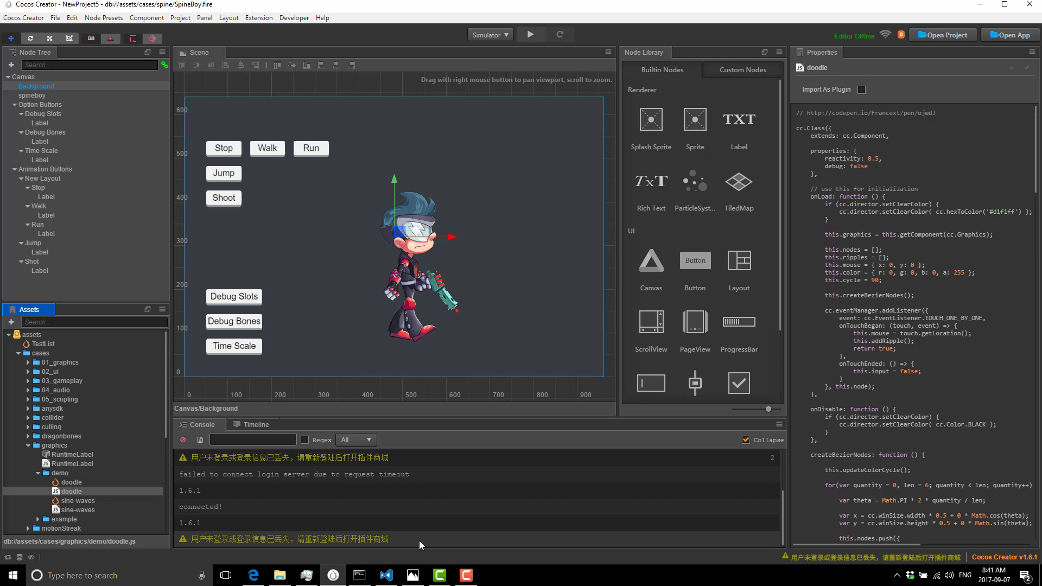
{"action": "mouse_move", "coordinate": [682, 401]}
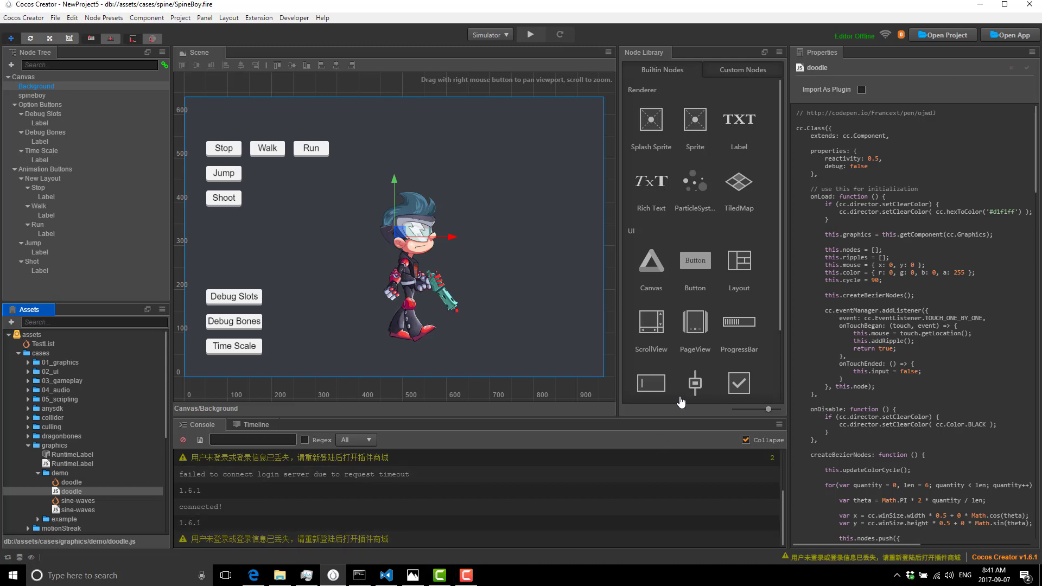
- Place a RichText node above SpineBoy and bring up the Add Component categories list
{"action": "scroll", "scroll_direction": "down", "scroll_amount": 3}
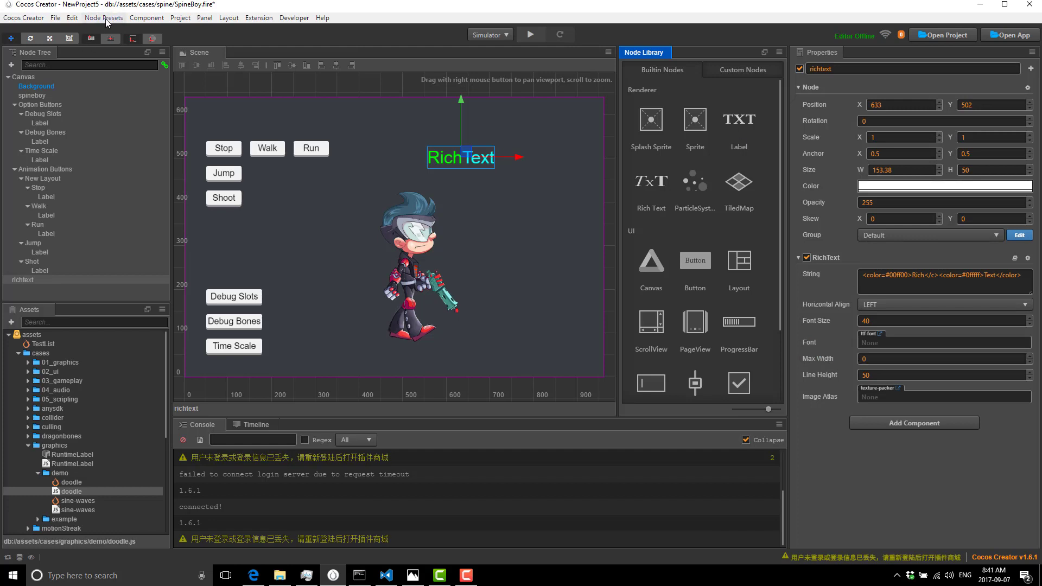
{"action": "left_click", "coordinate": [146, 17]}
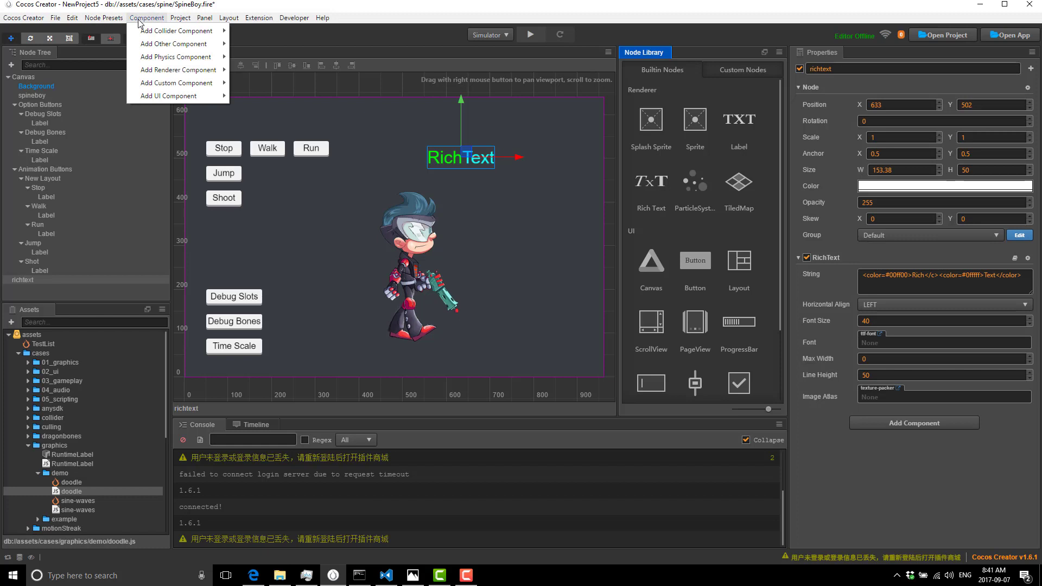
{"action": "mouse_move", "coordinate": [175, 57]}
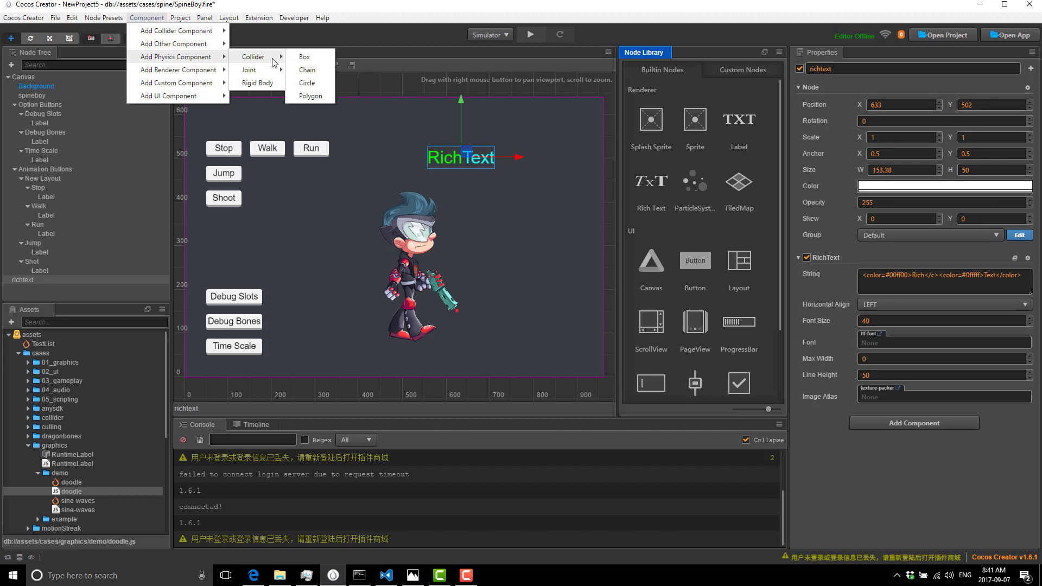
{"action": "mouse_move", "coordinate": [248, 69]}
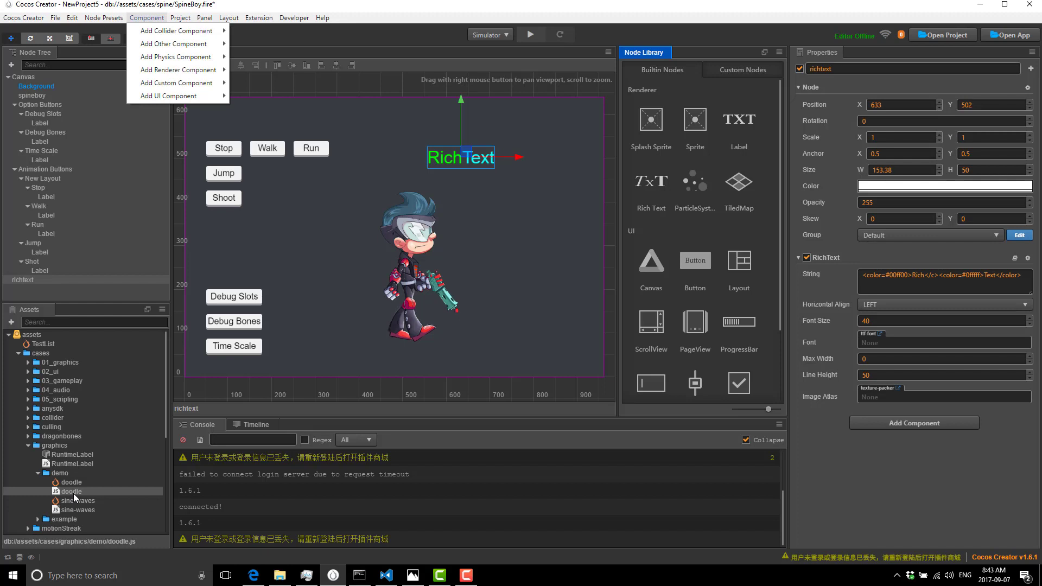
{"action": "mouse_move", "coordinate": [115, 445]}
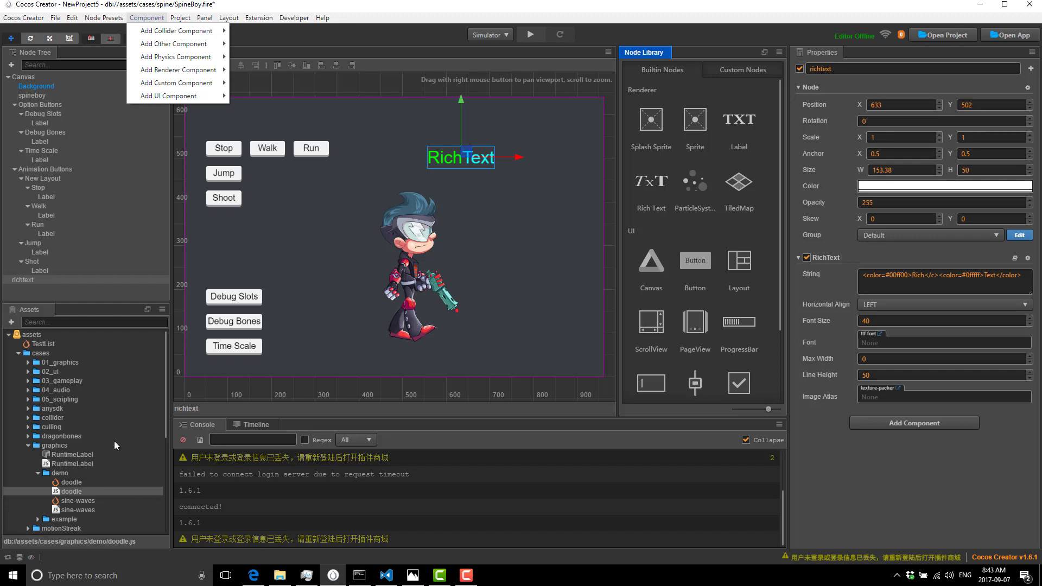